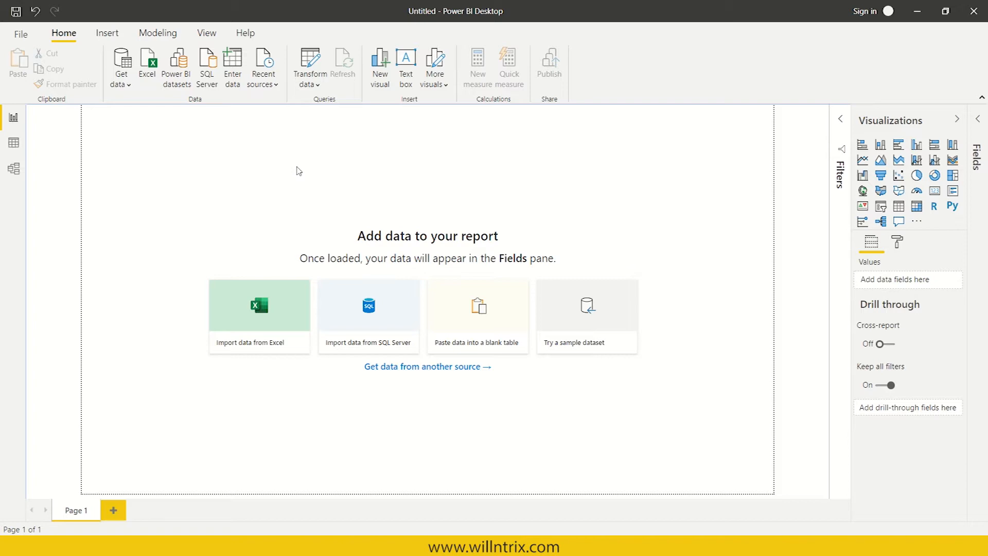
mouse_move(256, 144)
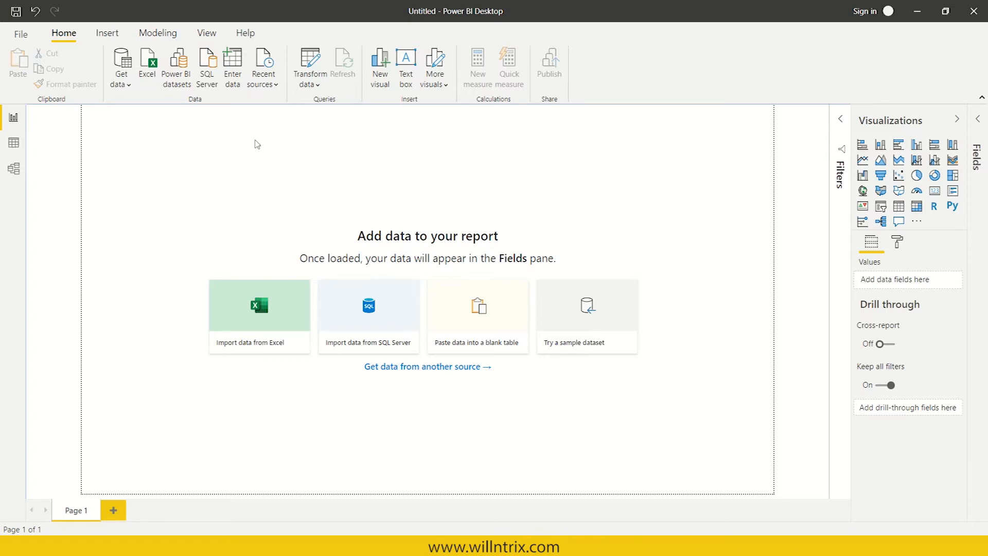
mouse_move(122, 129)
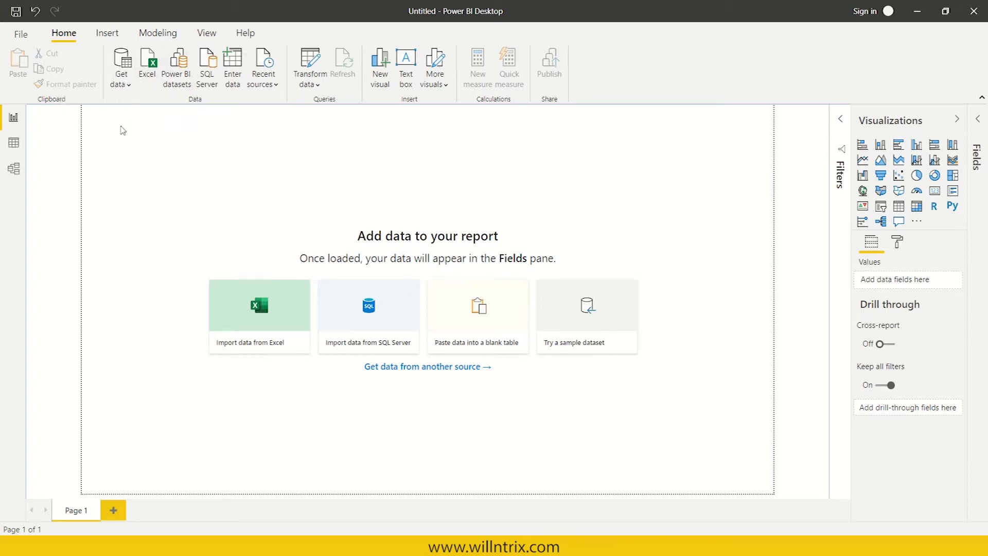
mouse_move(121, 63)
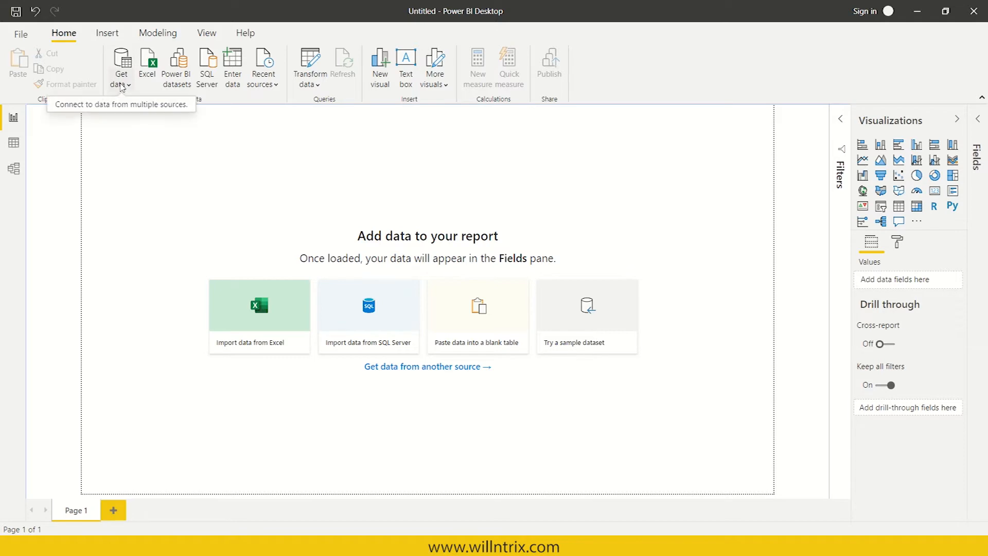
Step: Browse the File, Online Services and Other connector categories in Get Data, then return to All
left_click(121, 66)
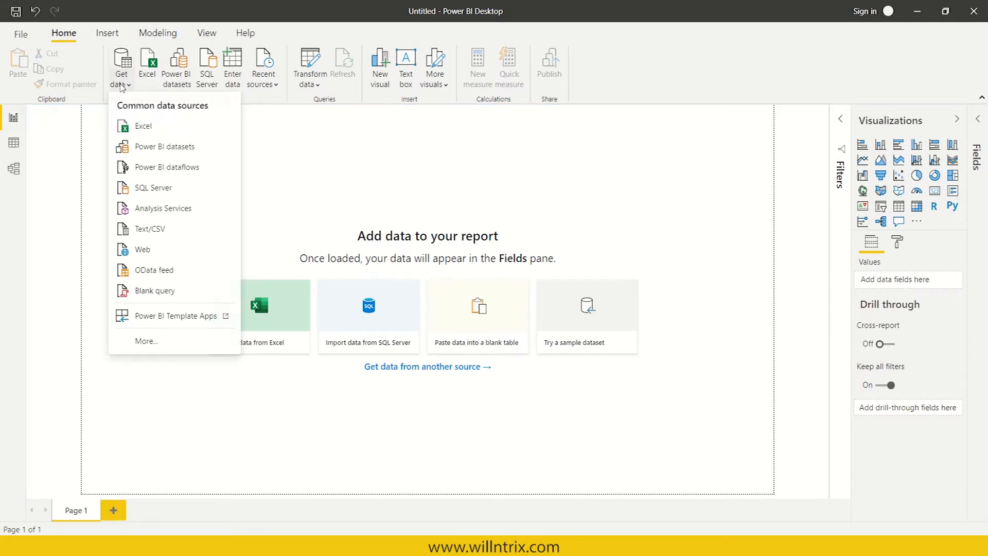
mouse_move(144, 146)
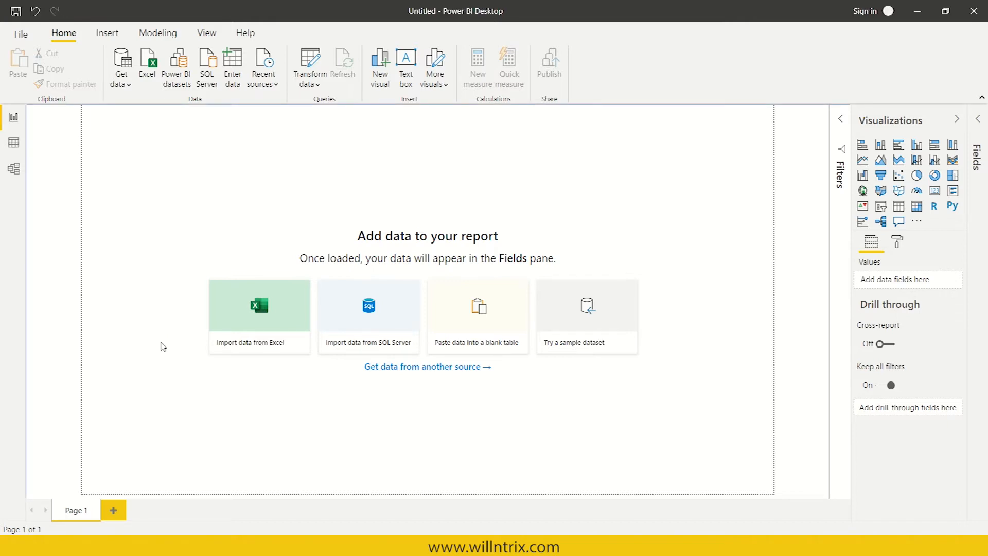
left_click(427, 367)
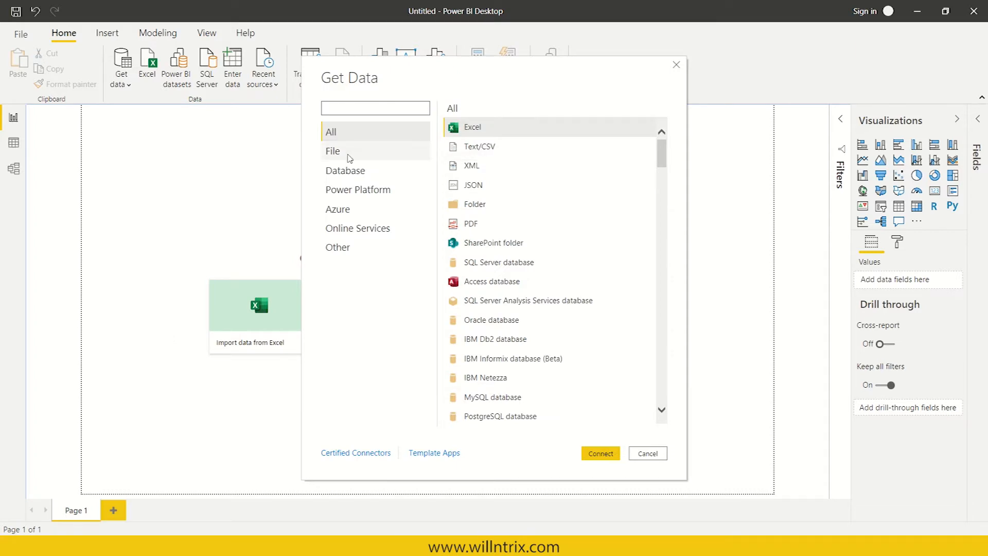
left_click(333, 151)
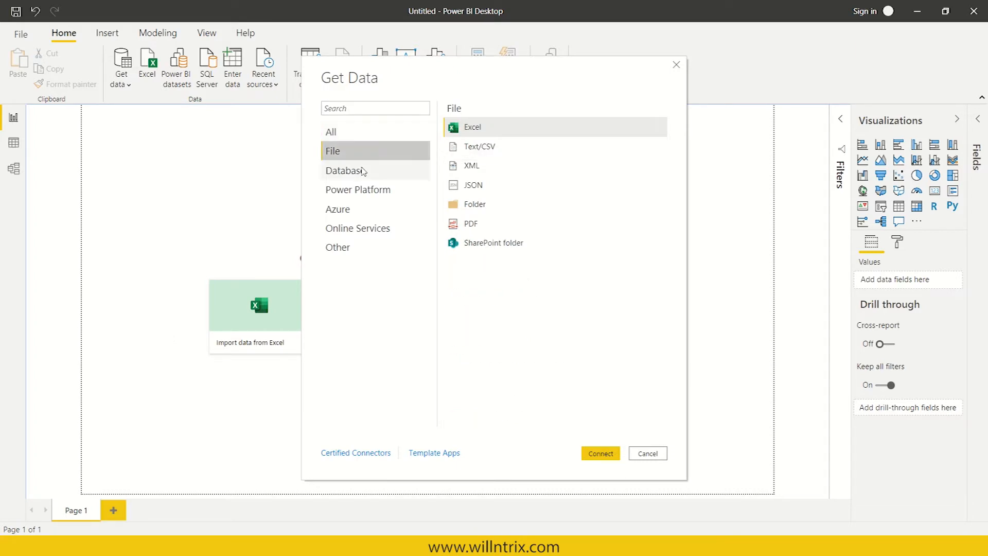
mouse_move(359, 190)
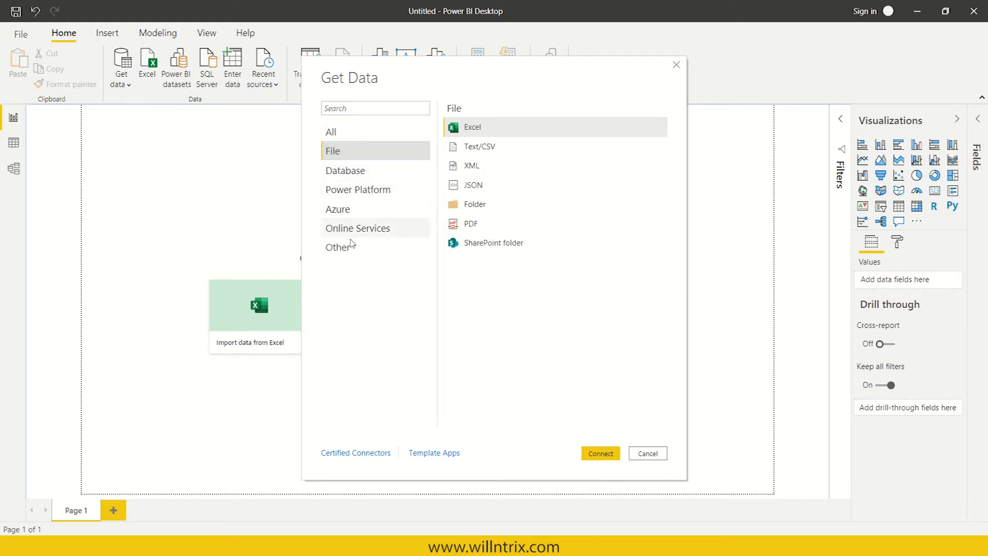
left_click(357, 227)
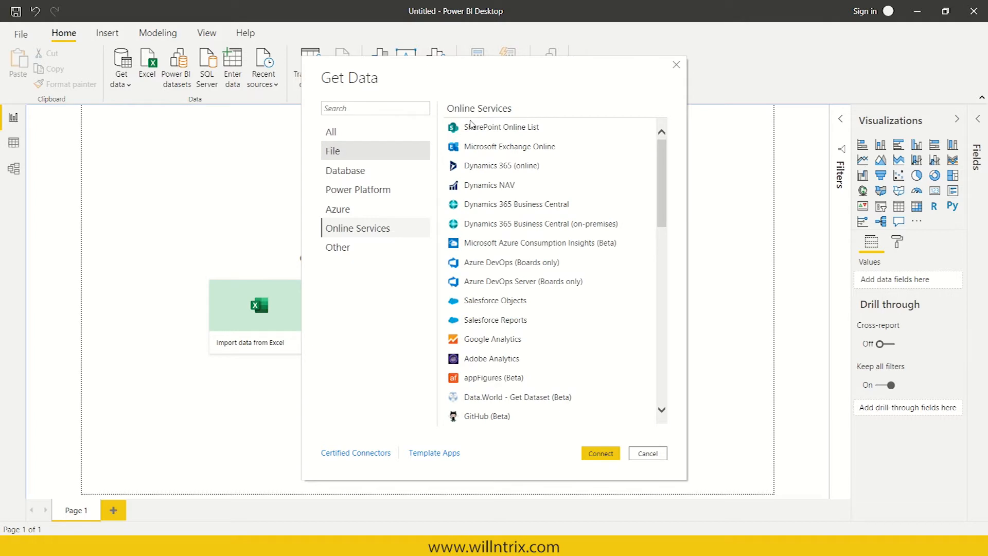
left_click(338, 246)
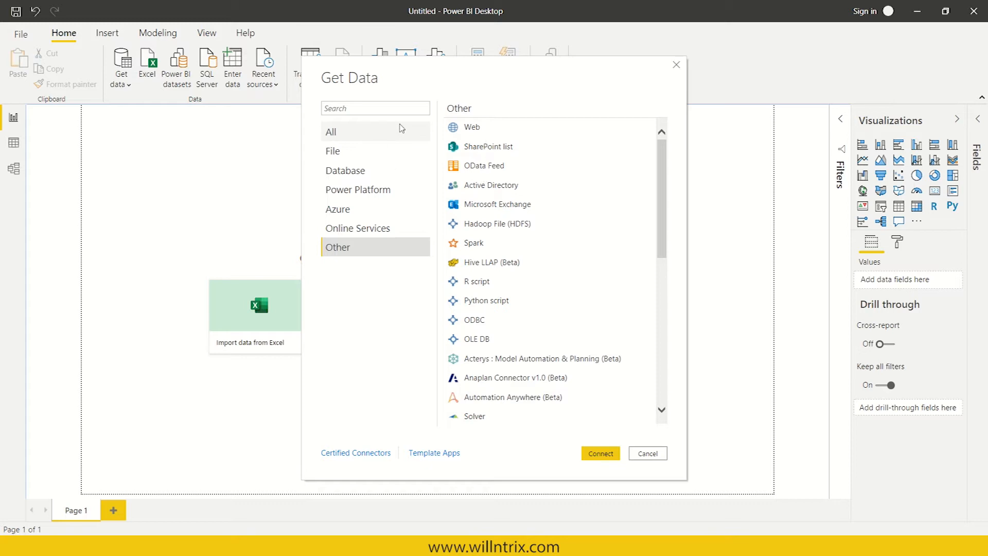
left_click(331, 131)
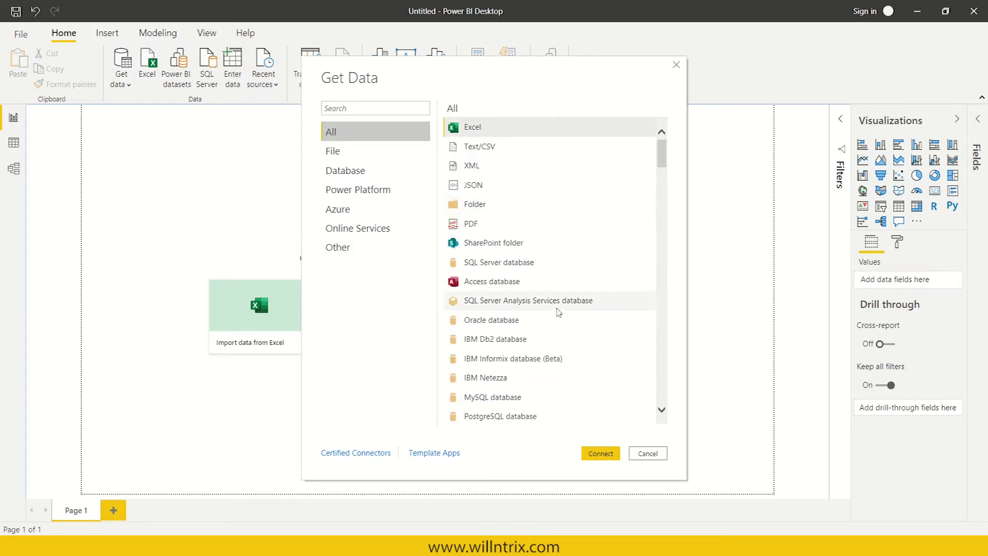
mouse_move(527, 300)
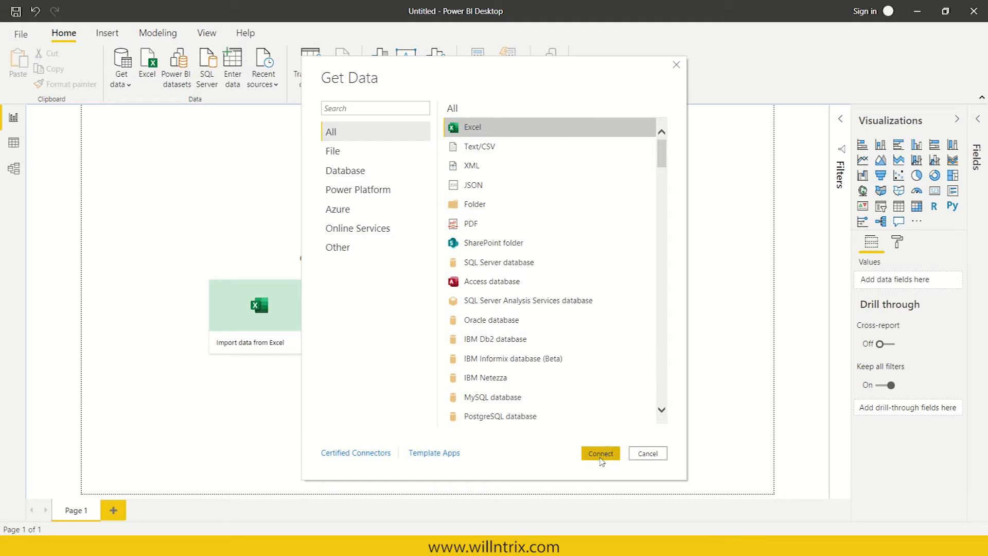
Step: Connect to Excel and choose the Fin Rep Copy workbook in the Open dialog
left_click(599, 453)
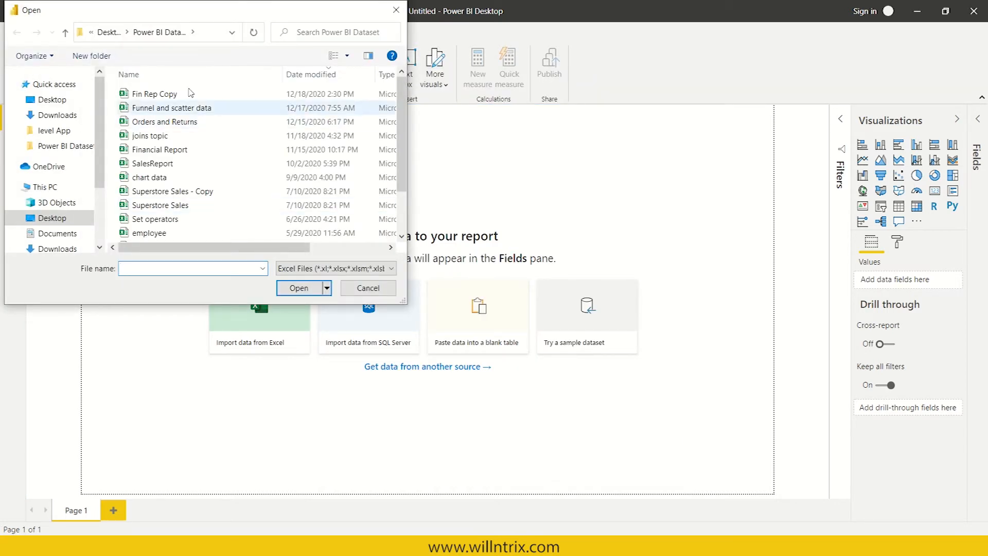
left_click(153, 93)
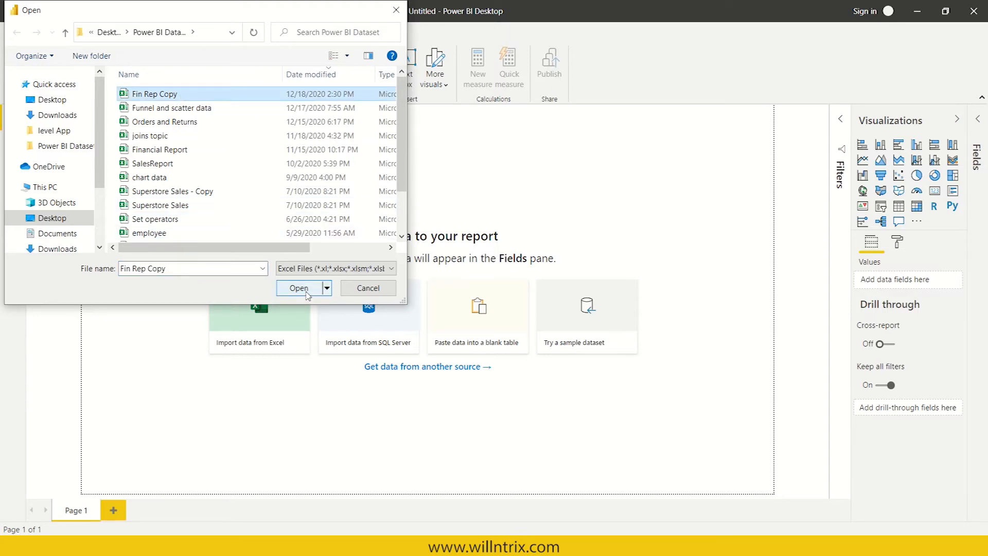
left_click(300, 288)
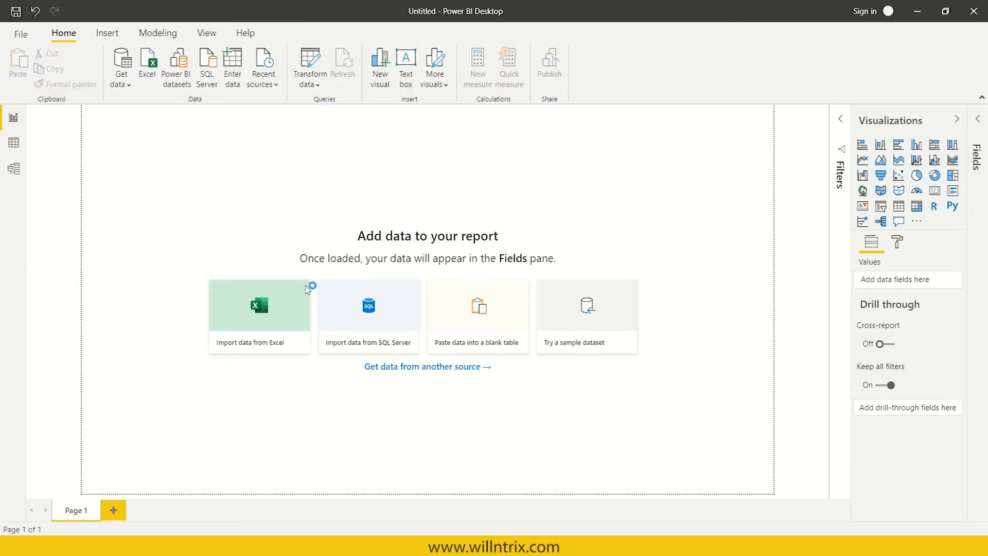
left_click(258, 315)
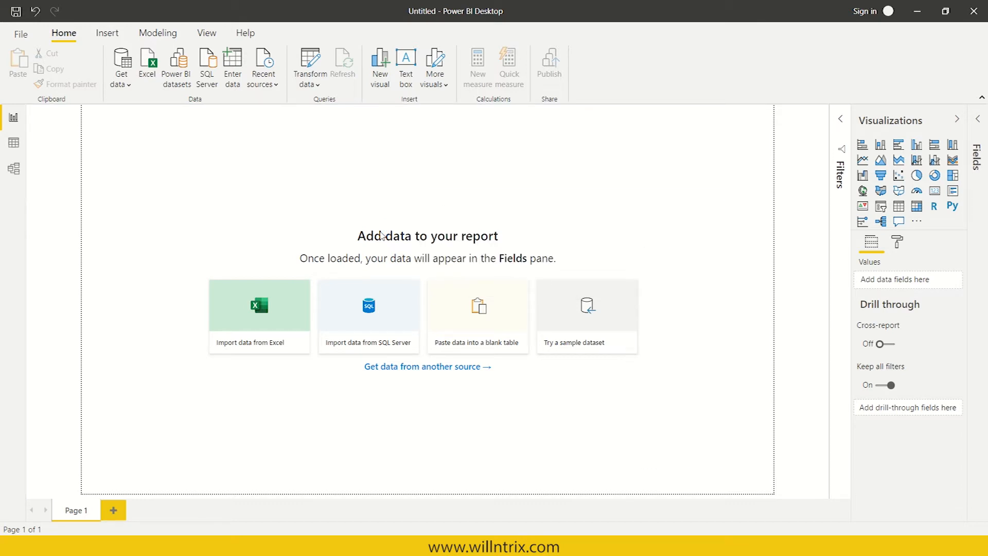
Step: Tick the account and payment sheets in the Navigator alongside Employee for import
left_click(260, 306)
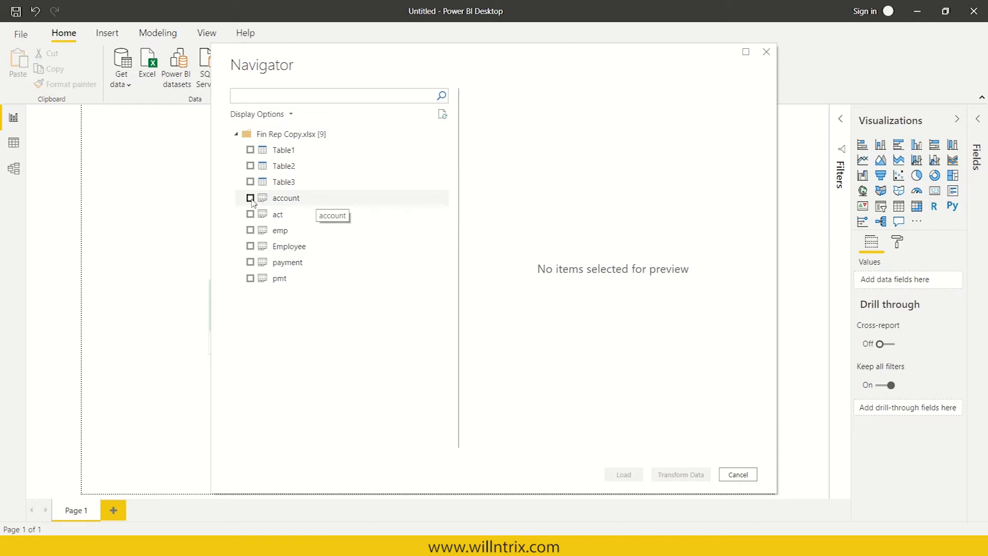
left_click(250, 197)
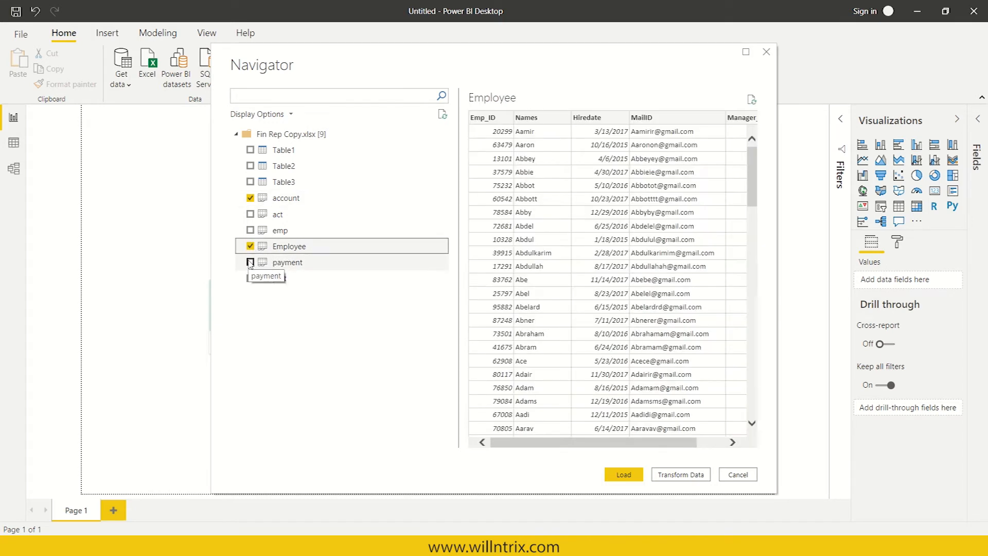
left_click(249, 262)
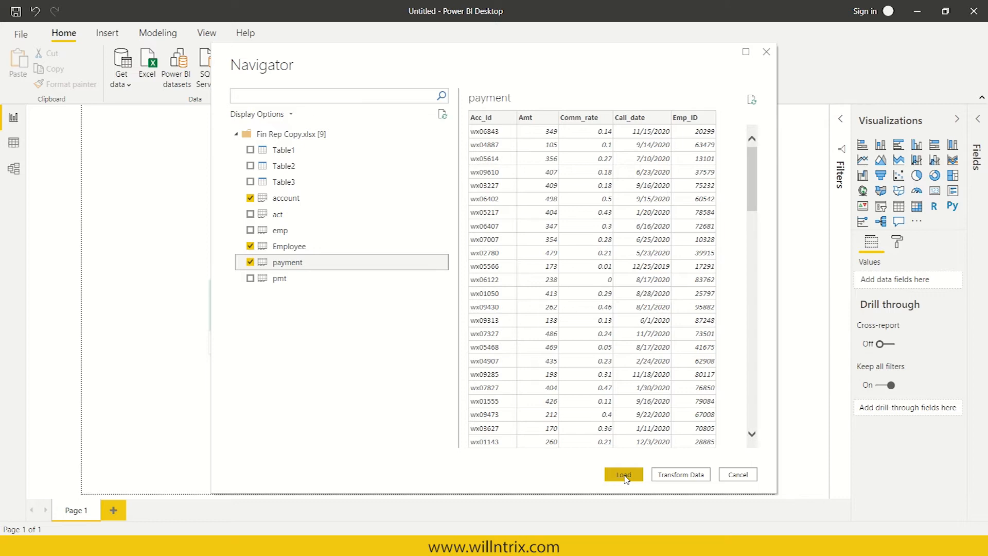
mouse_move(623, 452)
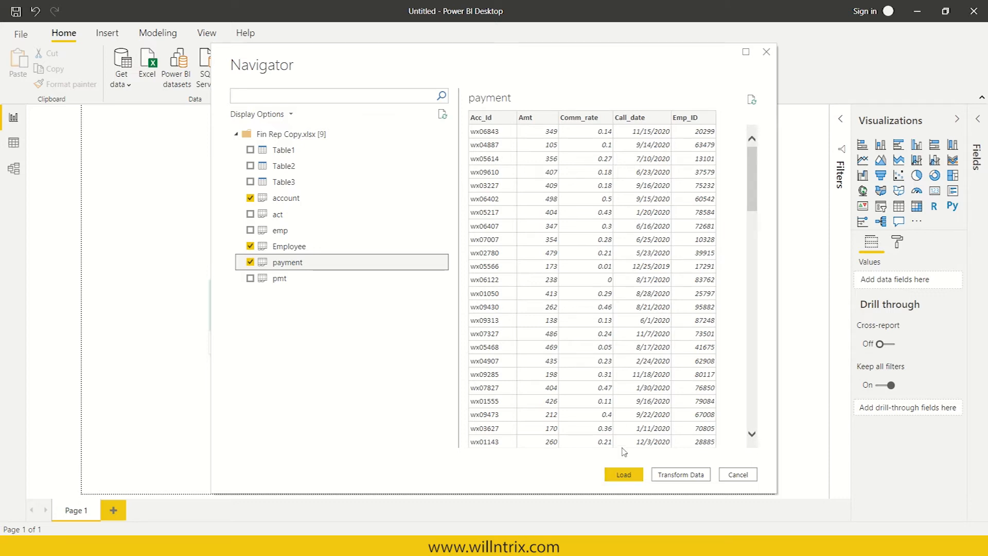
mouse_move(570, 394)
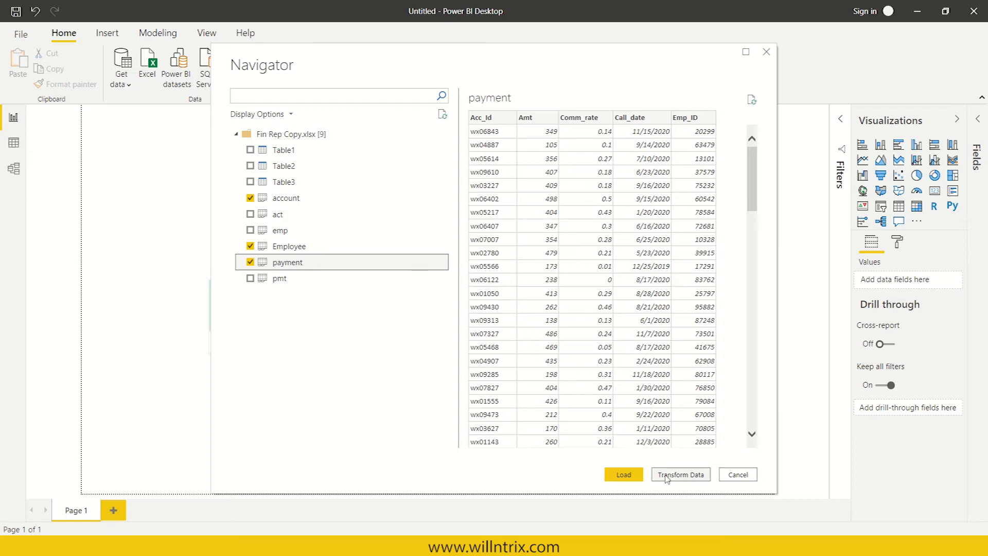
mouse_move(685, 473)
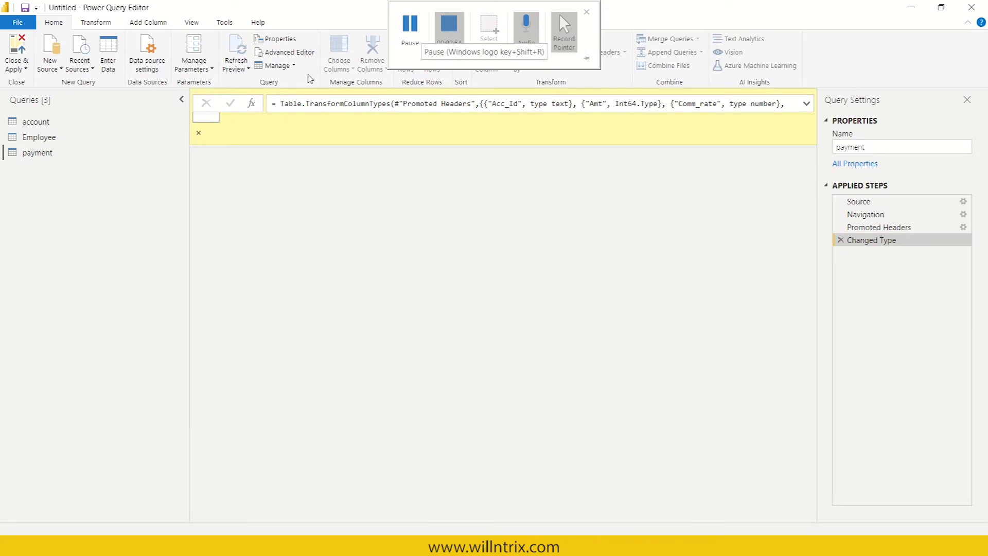
Step: Switch between the Employee and payment queries, leaving the payment table on view
left_click(38, 152)
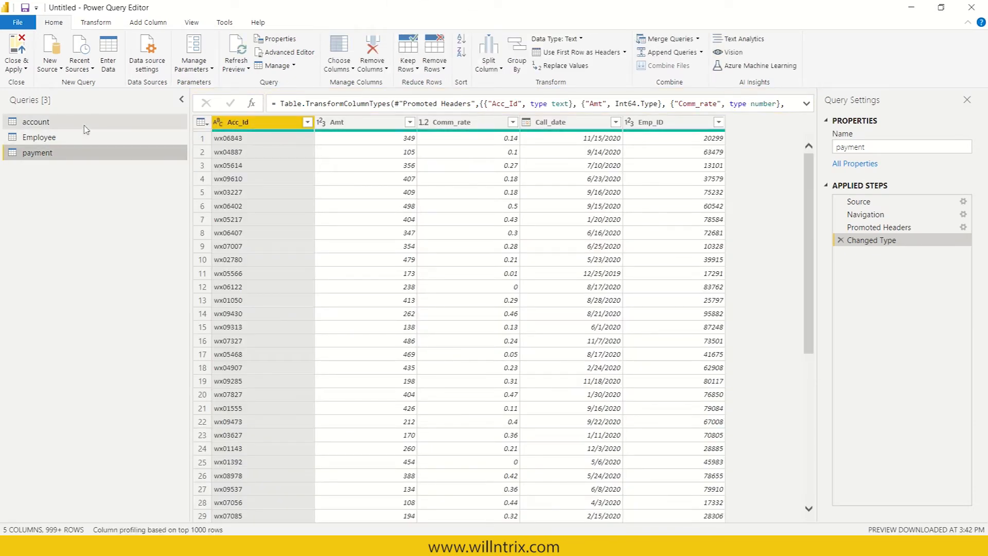
left_click(38, 137)
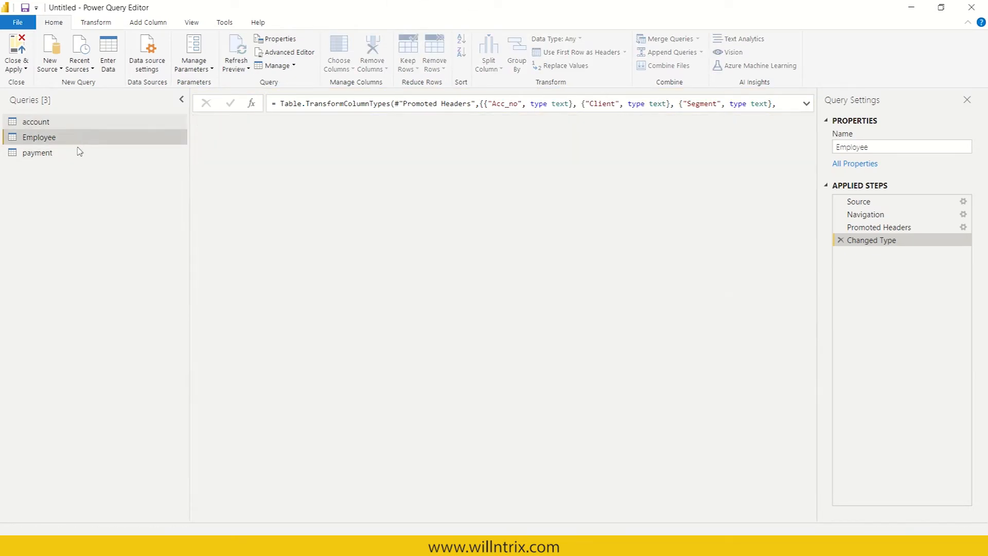
left_click(37, 152)
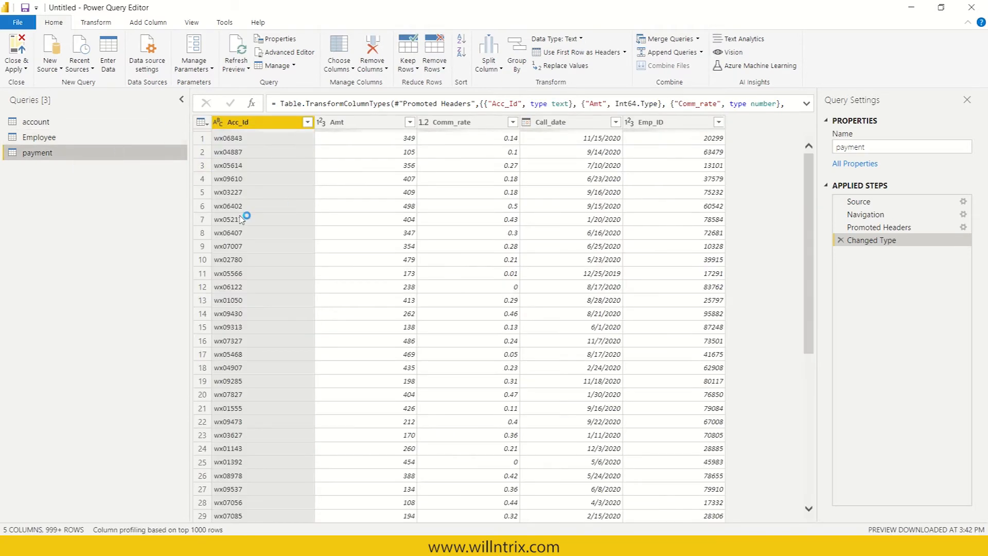
mouse_move(233, 225)
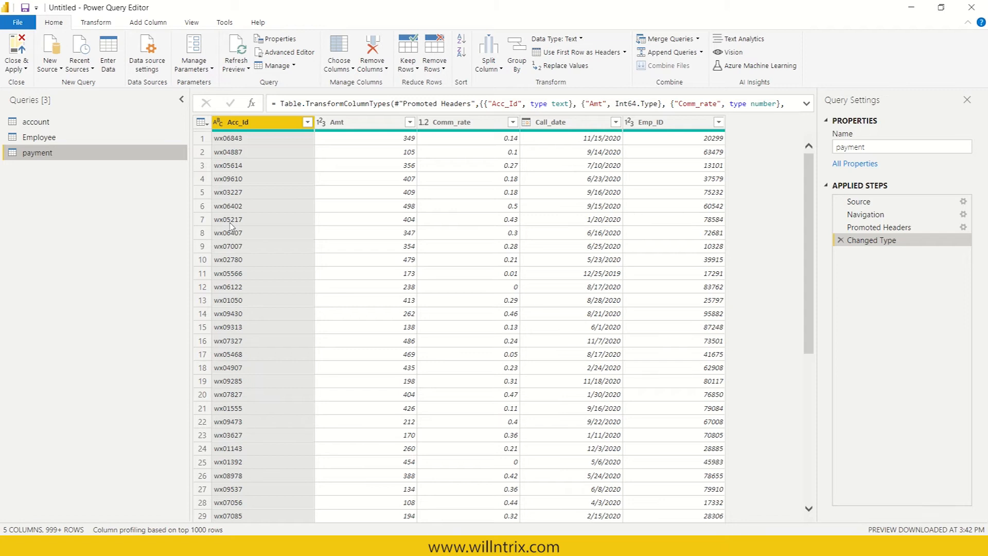
left_click(35, 122)
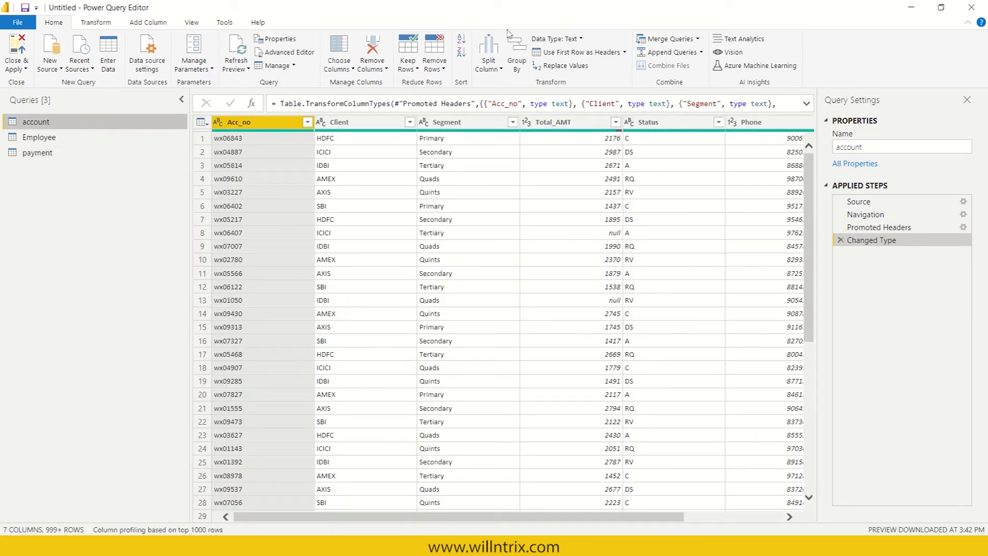
mouse_move(567, 216)
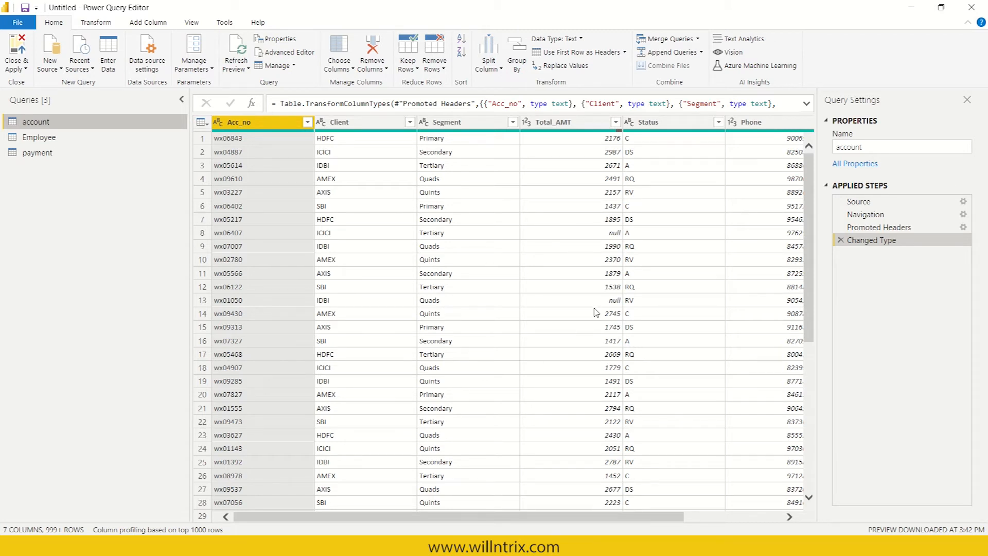
mouse_move(597, 310)
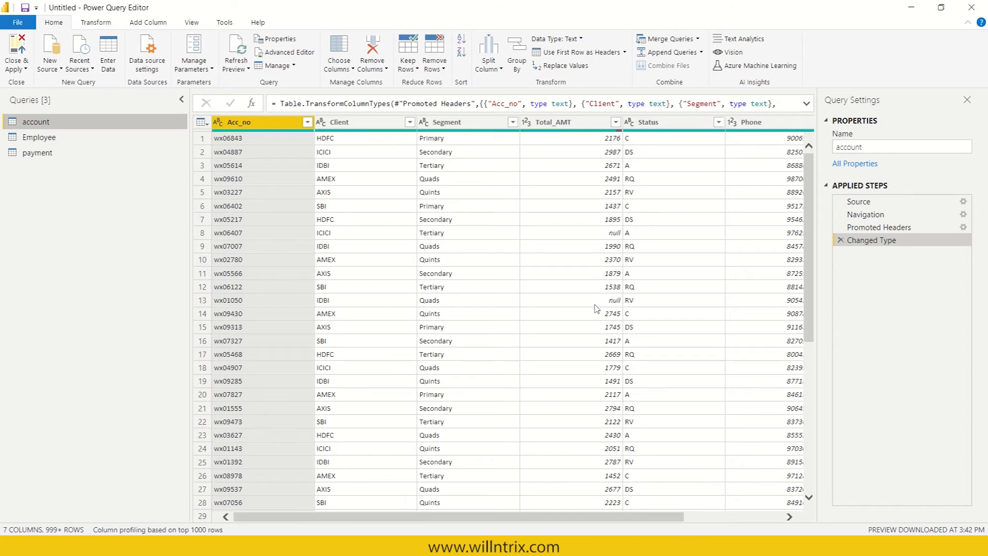
Step: Remove blank rows from the account query with the Total_AMT column selected
left_click(555, 122)
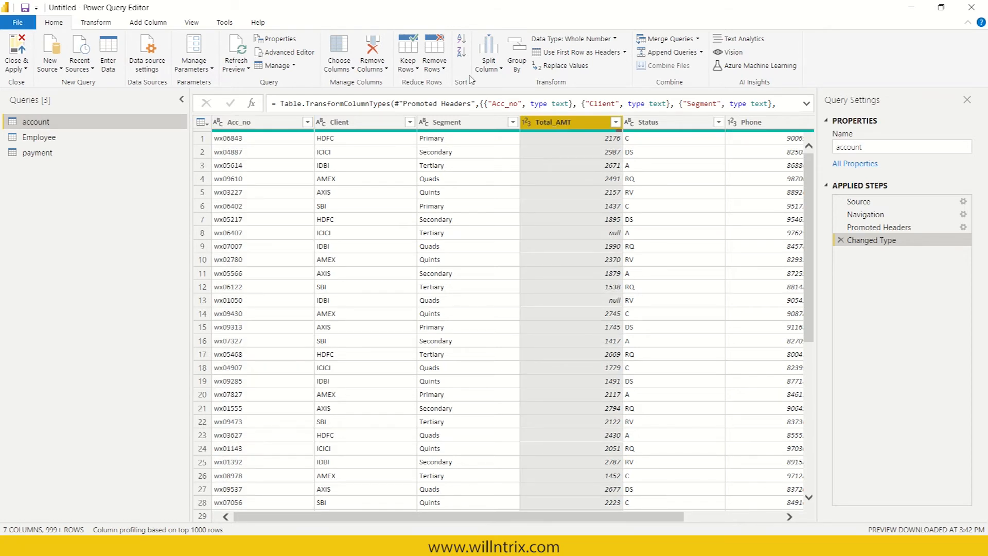
left_click(434, 52)
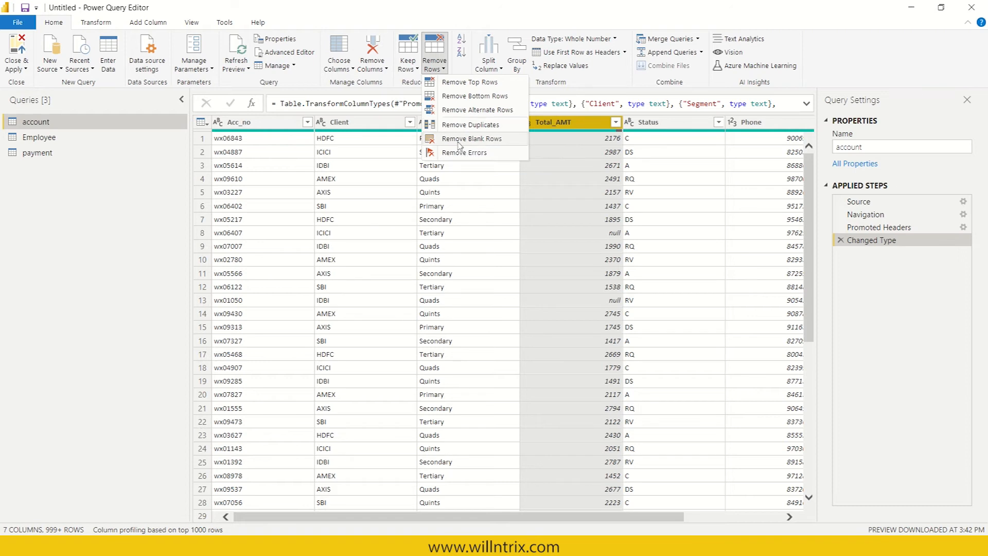
left_click(472, 138)
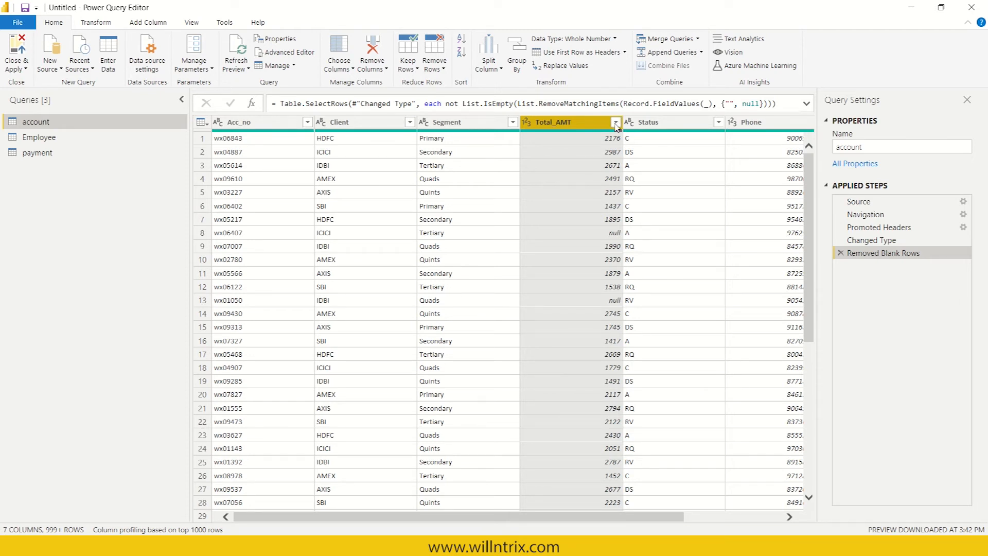
Step: Filter the Total_AMT column to exclude (null) values
left_click(616, 122)
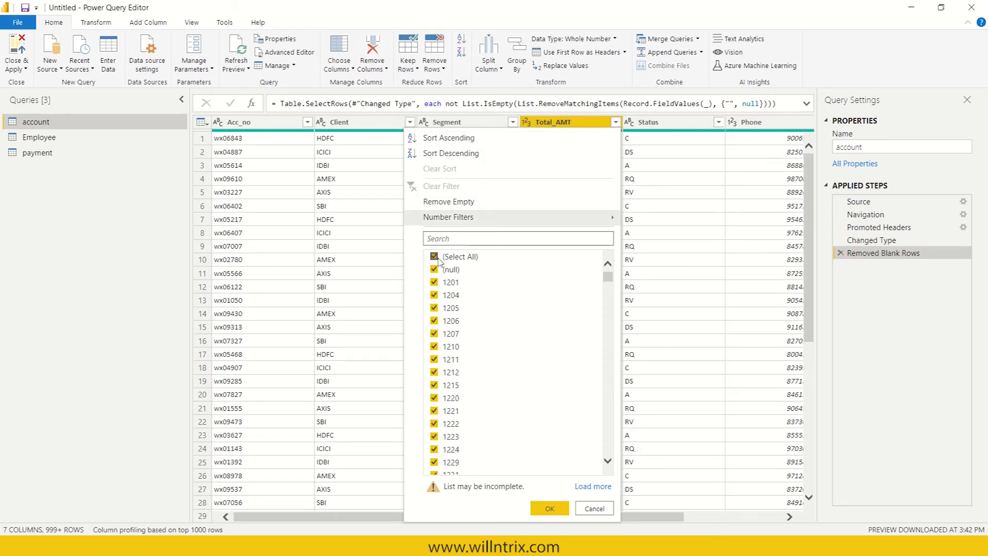
left_click(433, 269)
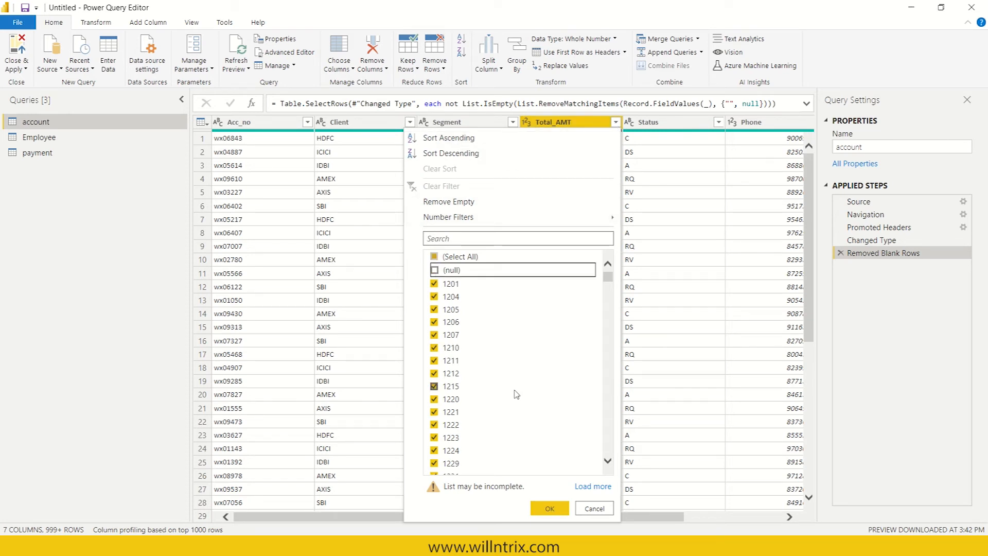
left_click(547, 508)
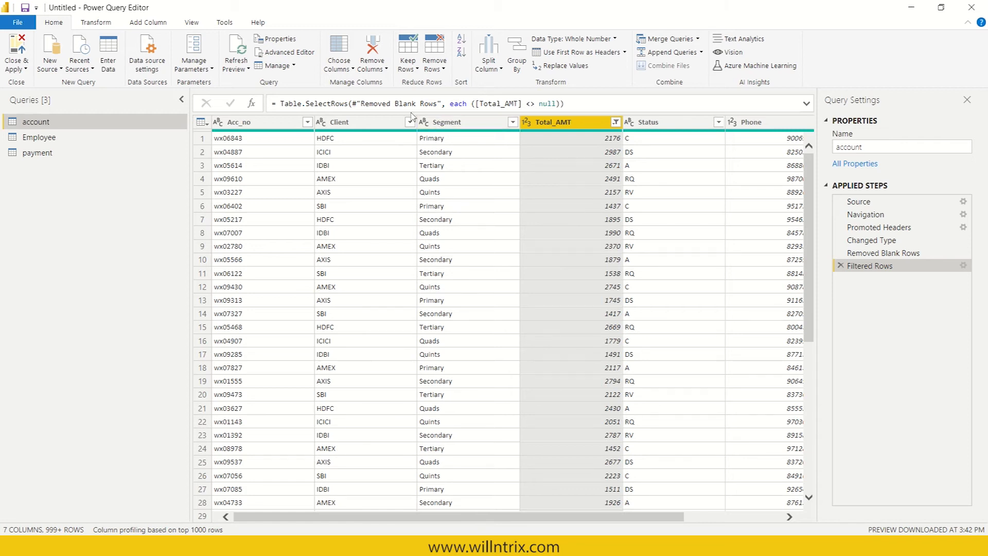
Step: Remove the Phone column from the account query and move to the payment query
left_click(448, 122)
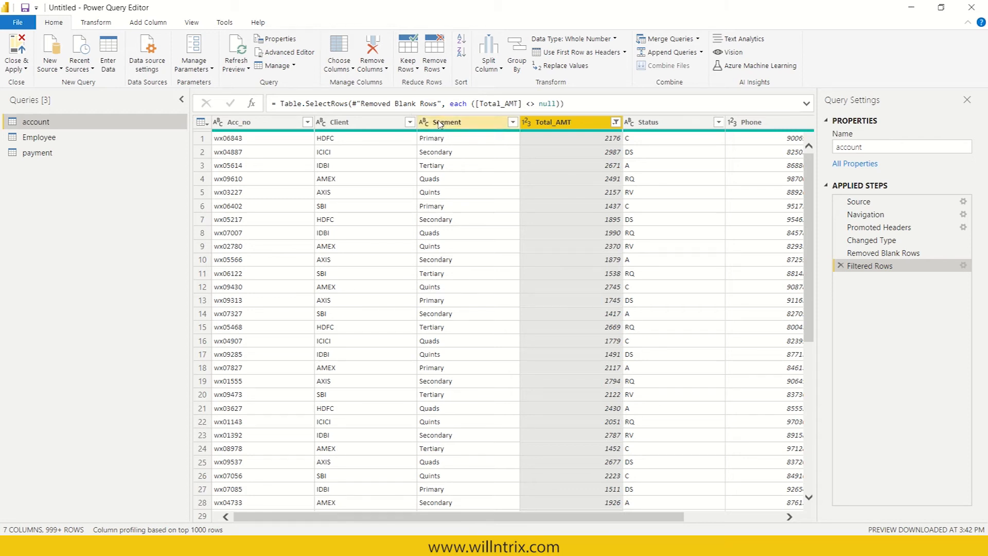
scroll("right", 3)
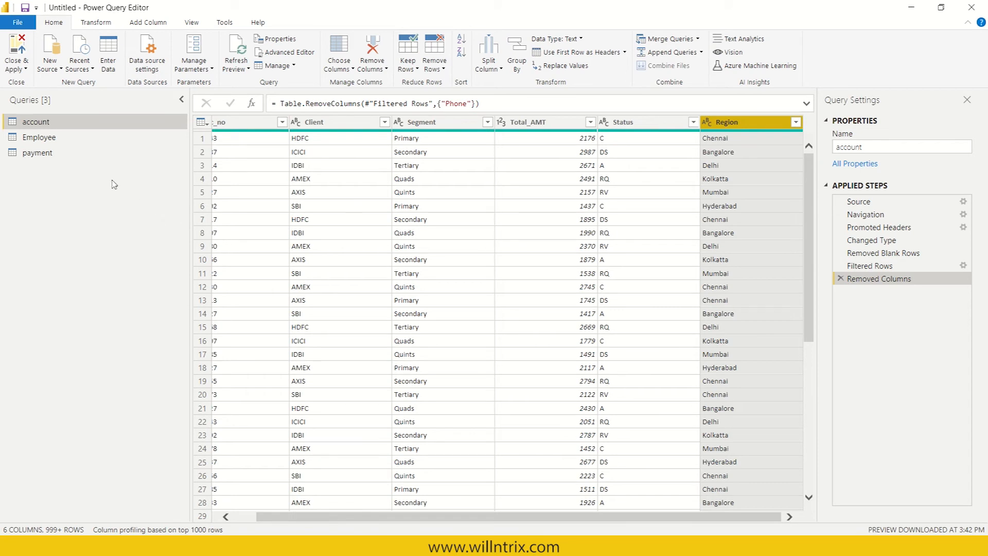
left_click(37, 153)
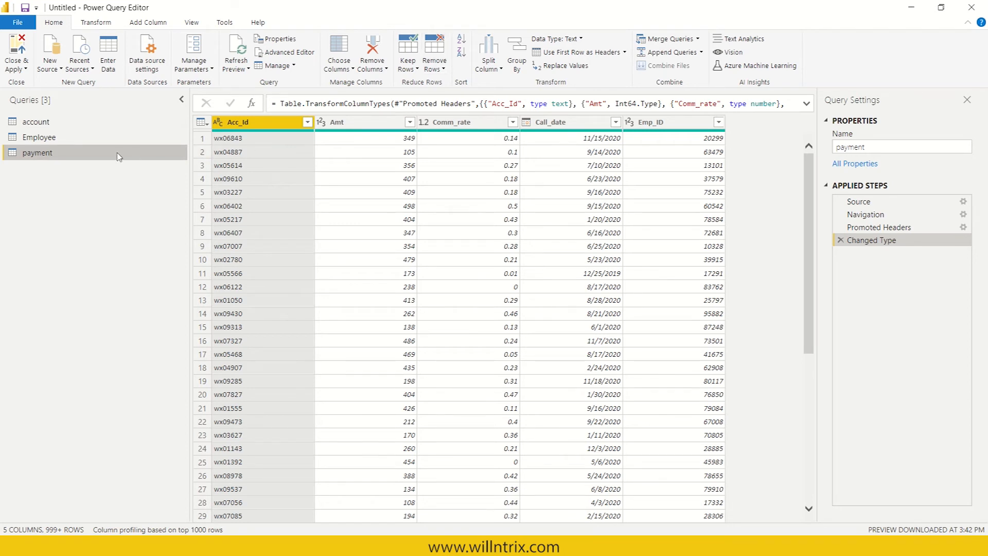
mouse_move(116, 154)
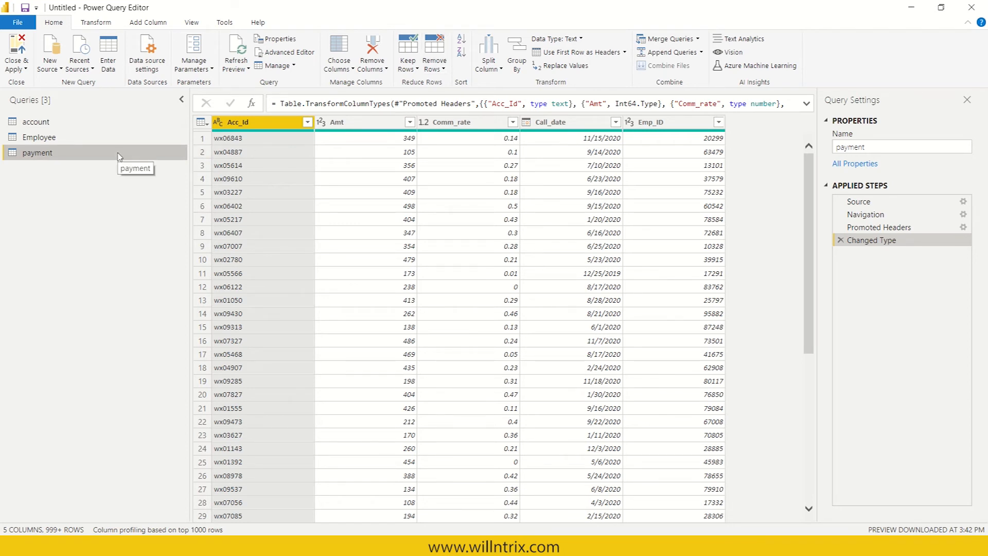
Step: Set the payment query's Amt column to Decimal Number, replacing the current type step
left_click(365, 121)
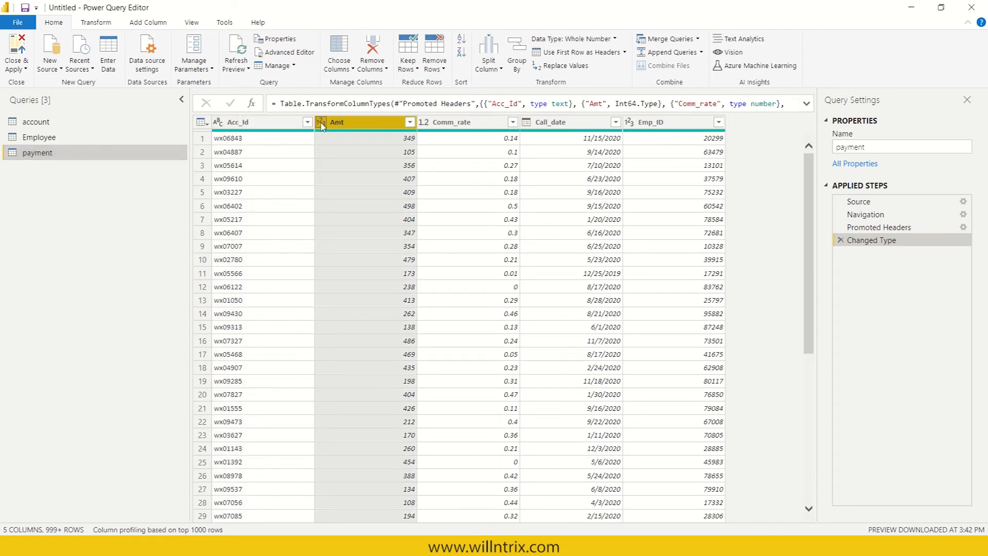
left_click(321, 123)
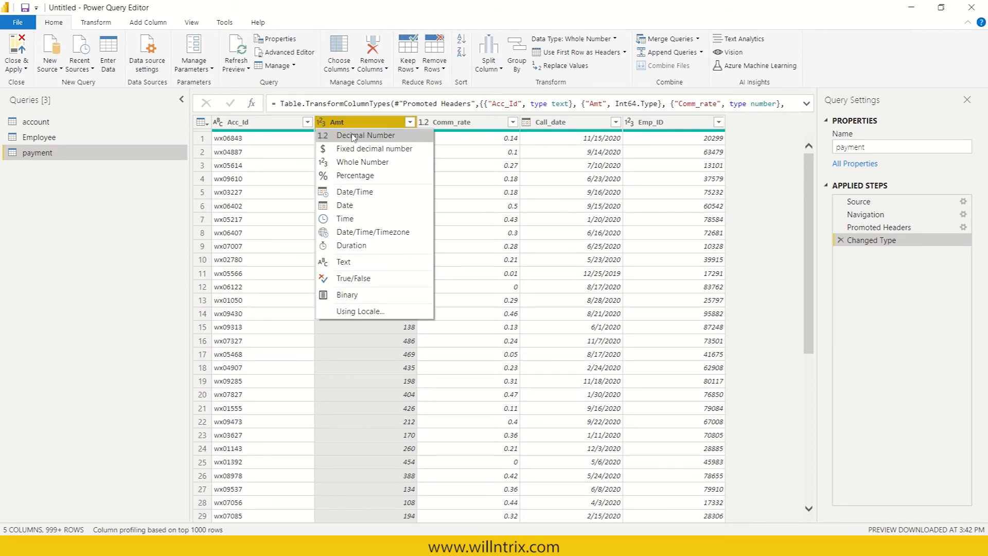
left_click(365, 135)
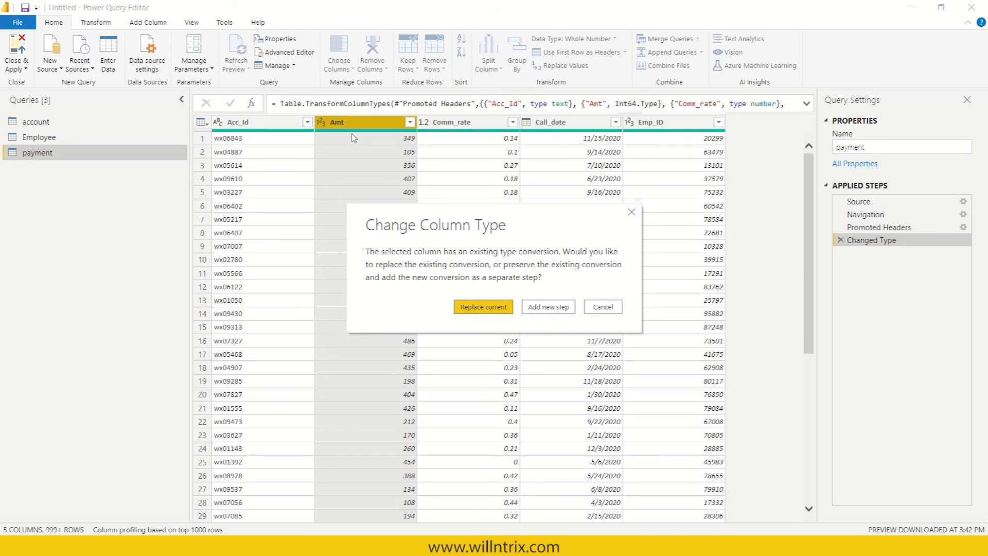
left_click(483, 306)
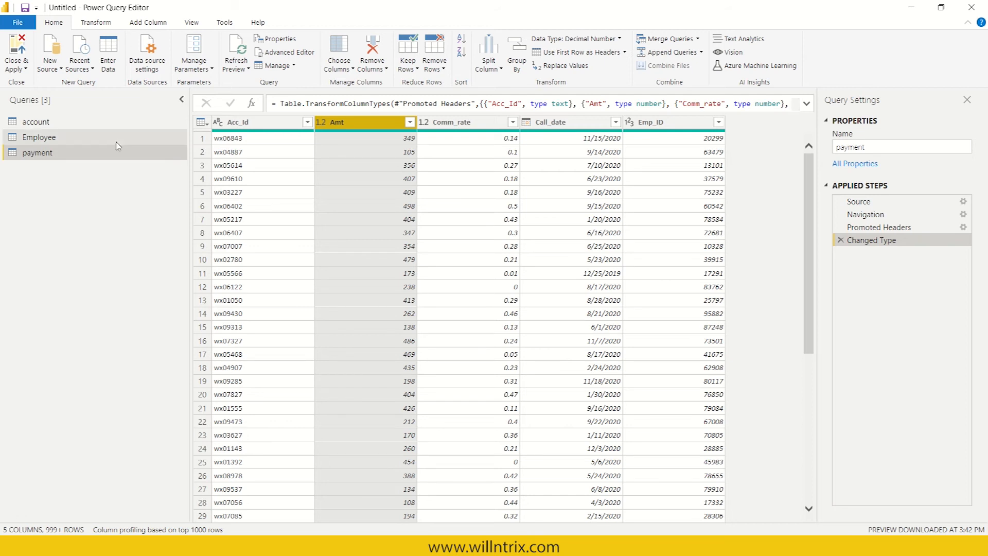
left_click(38, 137)
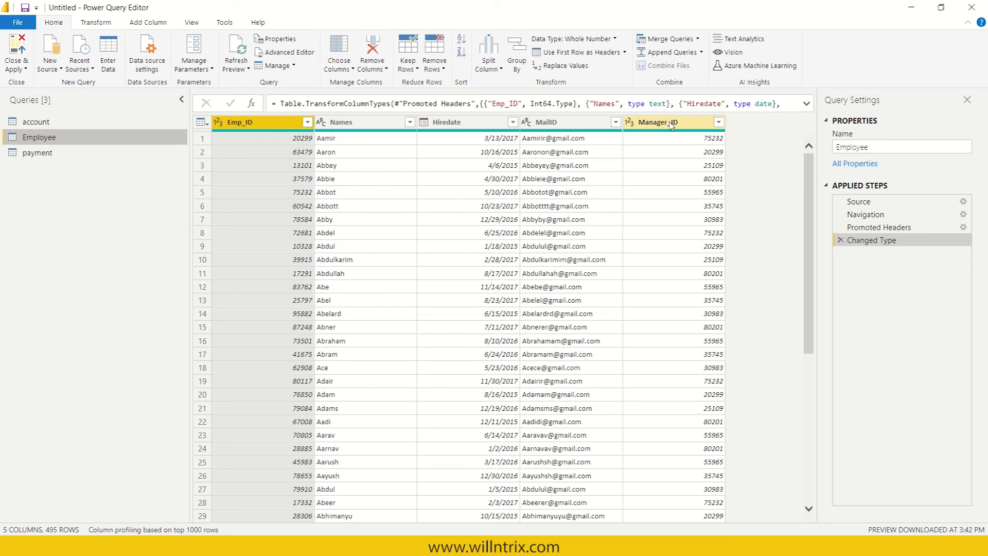
Step: Use Choose Columns to drop Hiredate and MailID, keeping Emp_ID, Names and Manager_ID
left_click(668, 122)
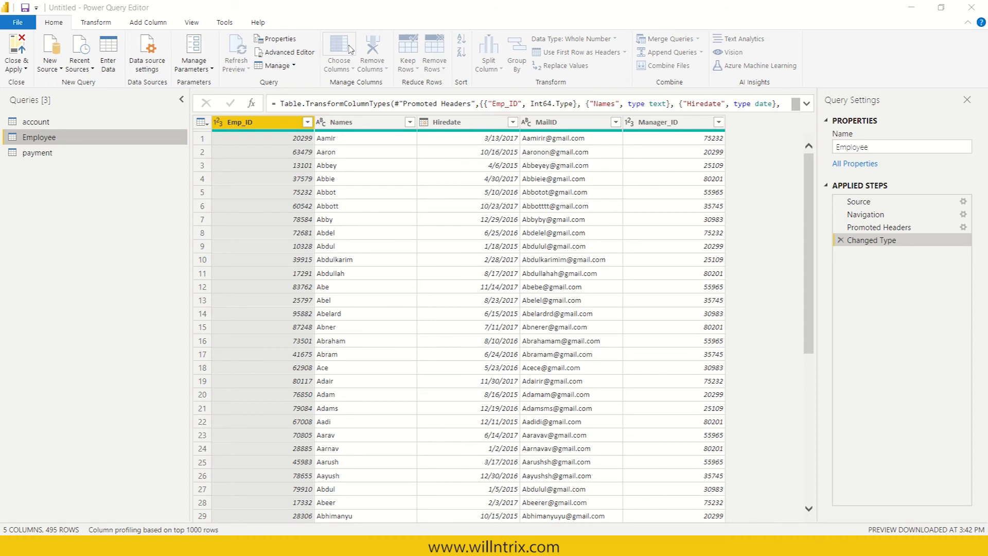
left_click(339, 48)
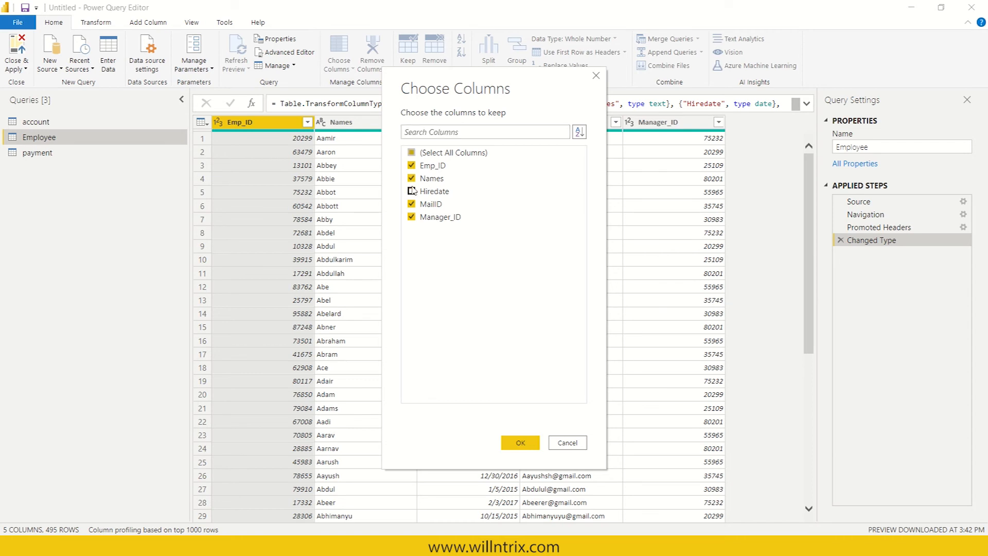
left_click(412, 204)
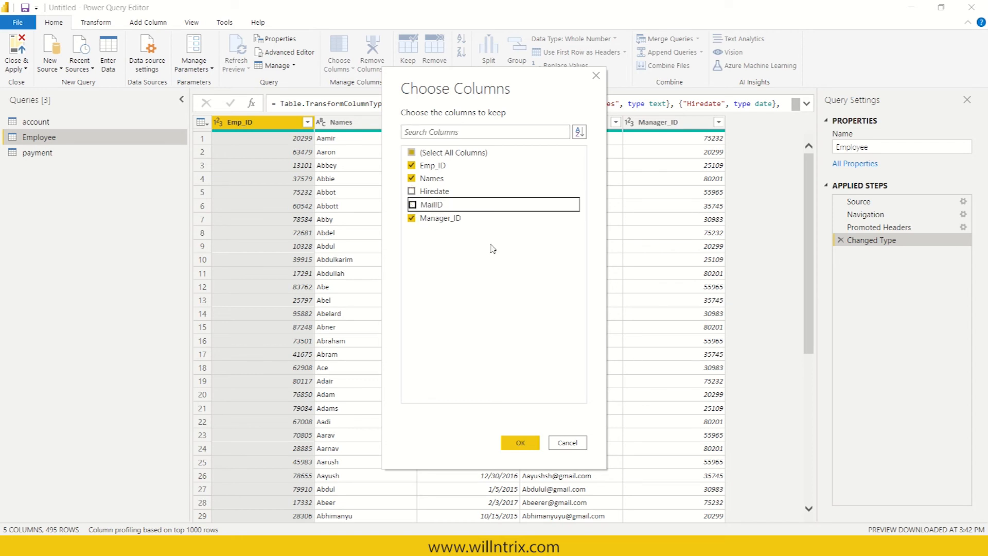
left_click(519, 441)
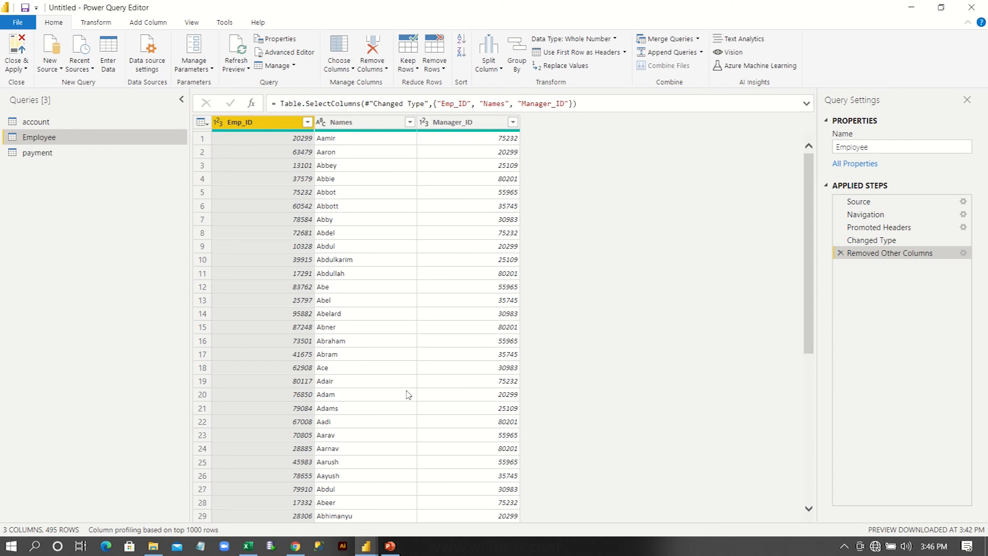
mouse_move(15, 52)
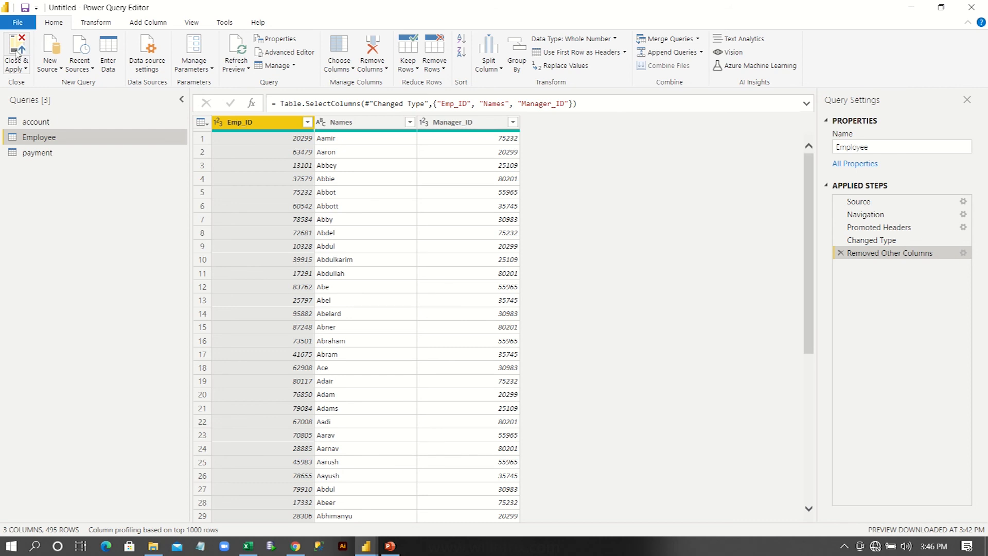
mouse_move(16, 54)
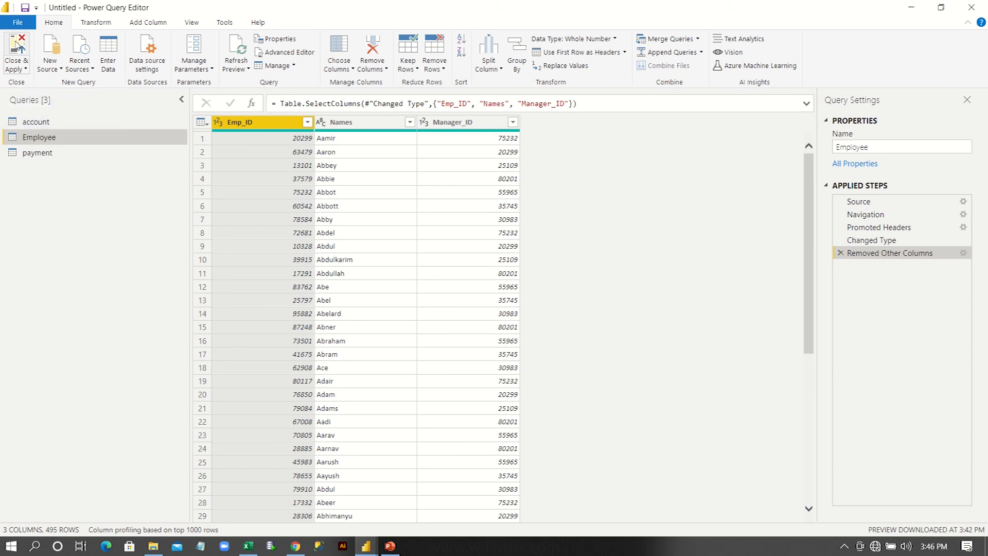
Step: Close & Apply the query edits, loading the cleaned tables into Power BI Desktop
left_click(17, 53)
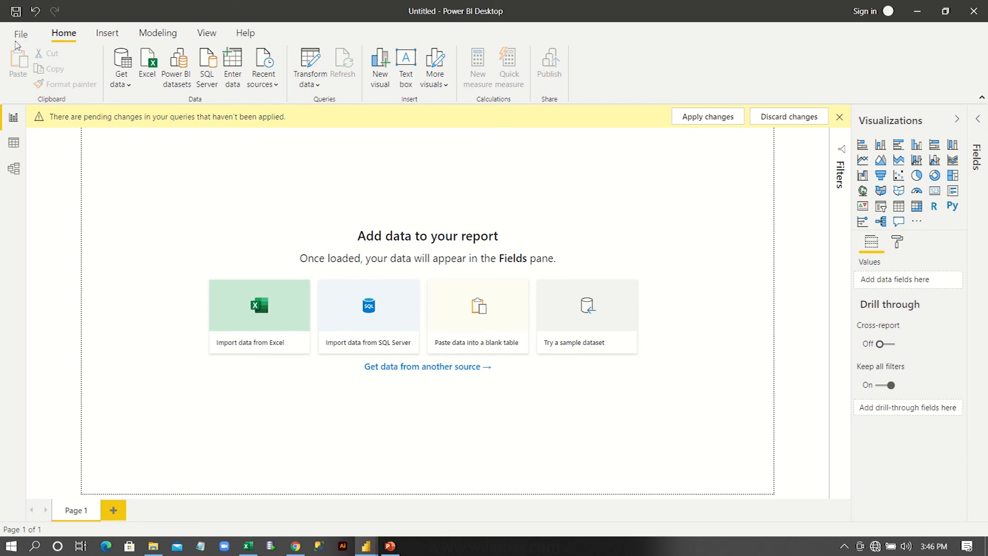
left_click(706, 116)
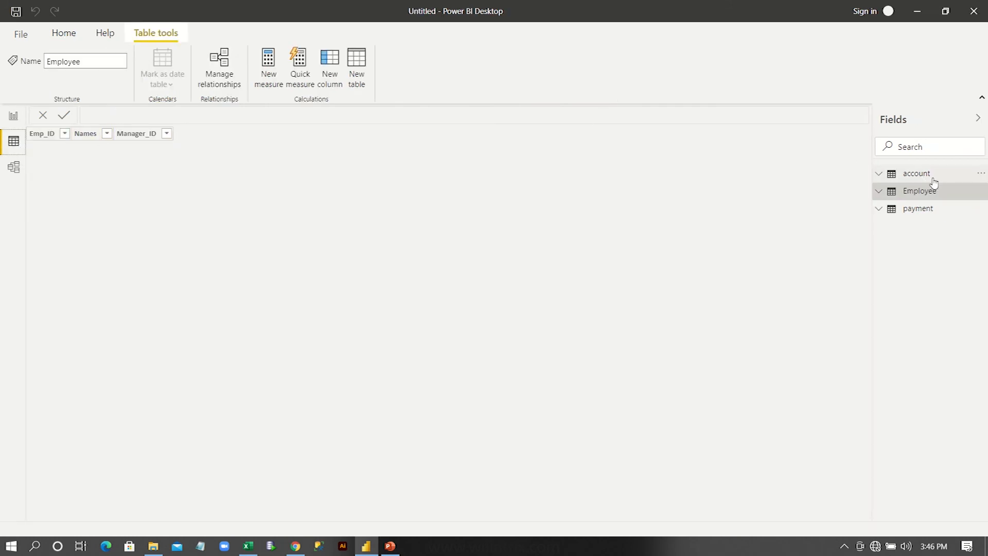
Step: Select the account table in the Fields pane to view its 1,779 rows
left_click(916, 173)
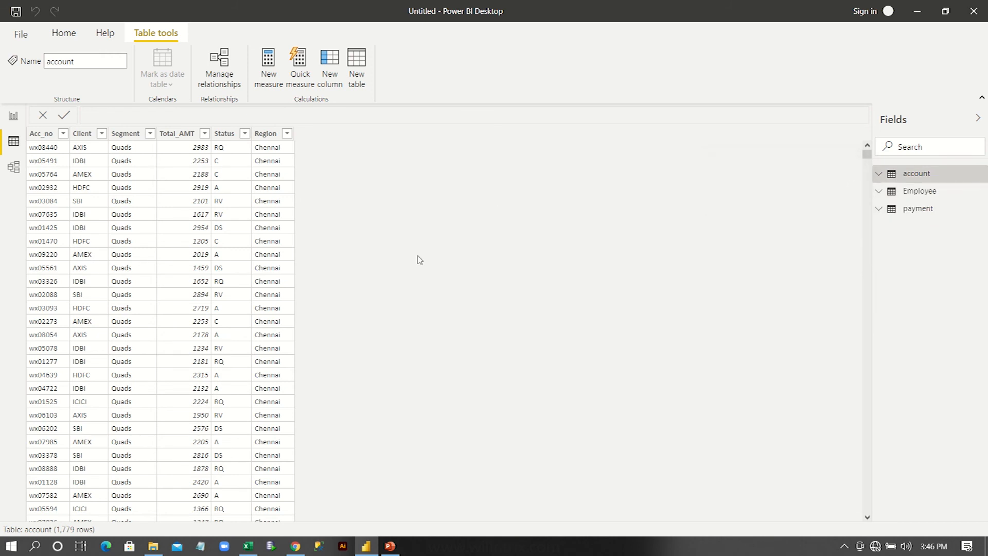
mouse_move(183, 254)
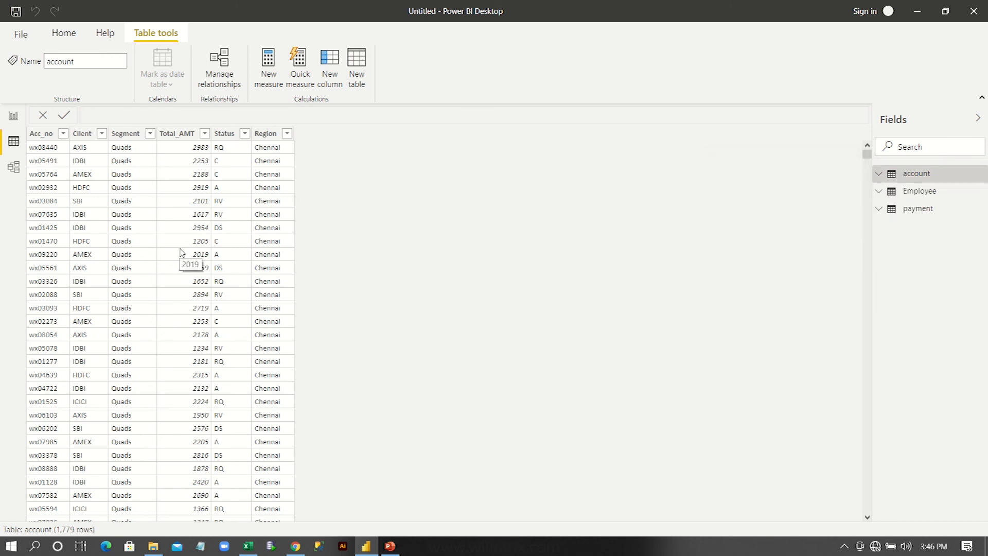